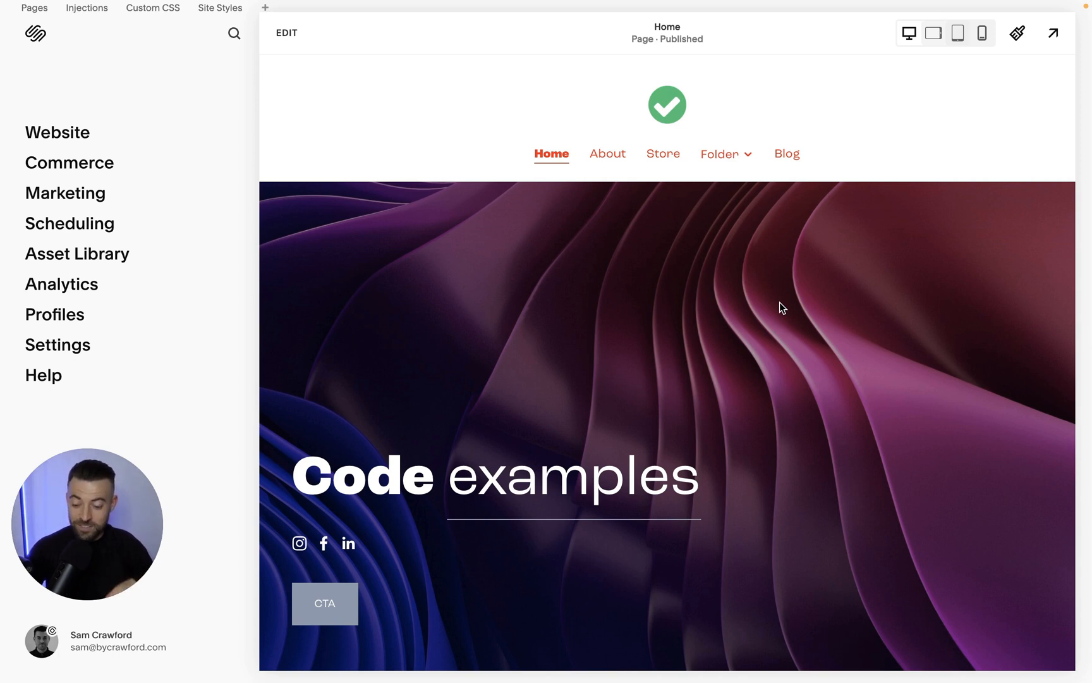
mouse_move(837, 345)
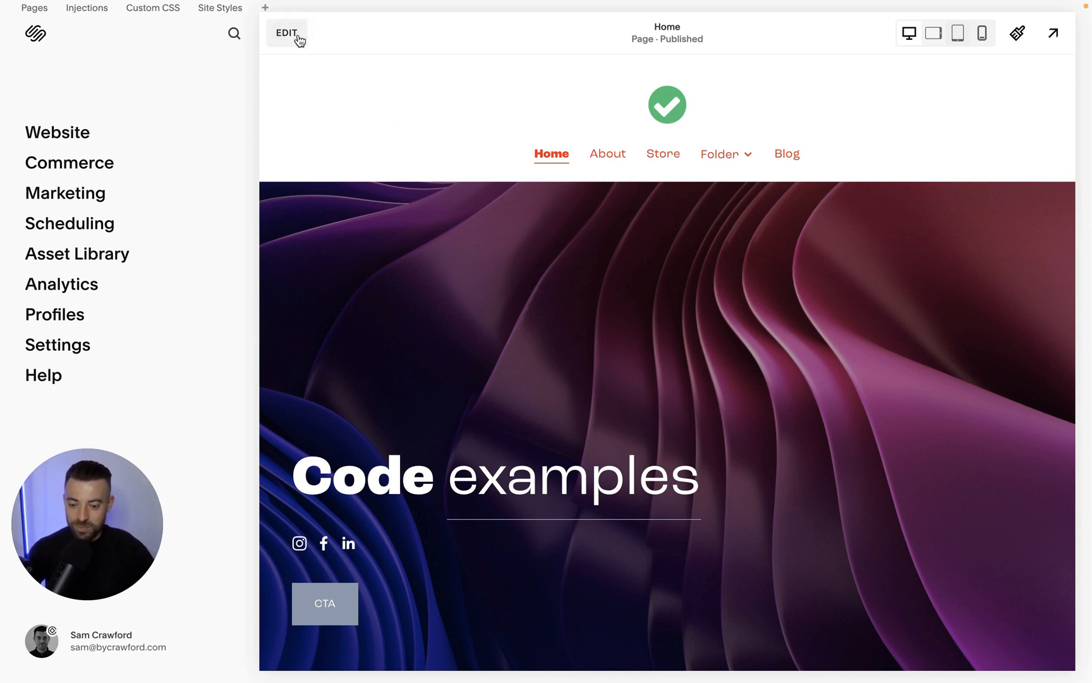
mouse_move(662, 360)
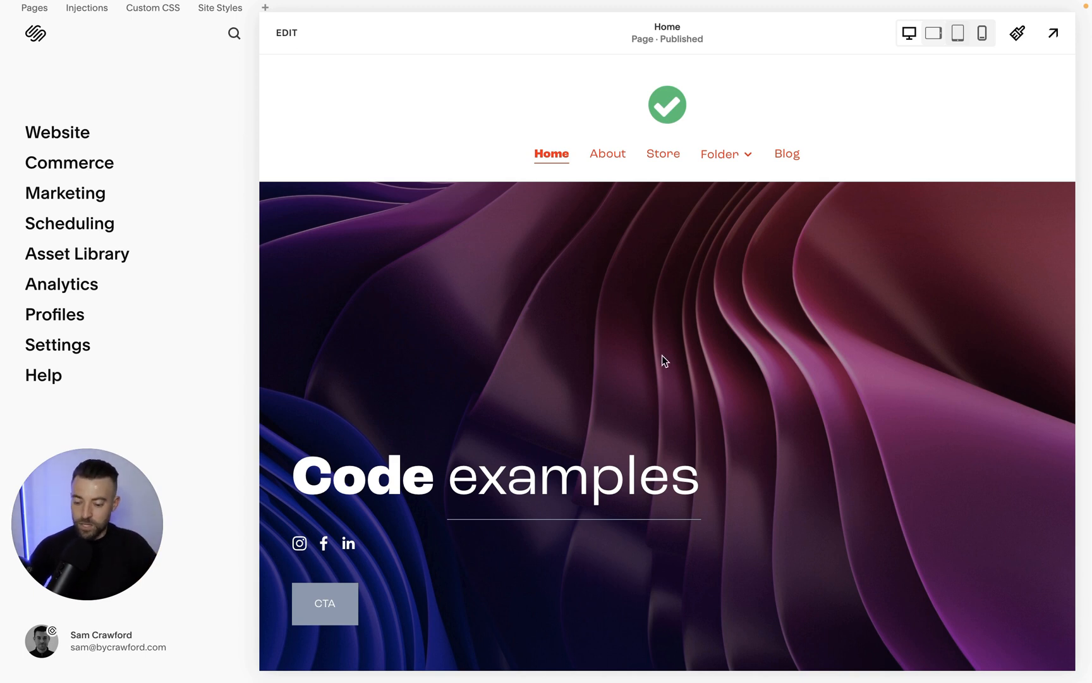
mouse_move(57, 132)
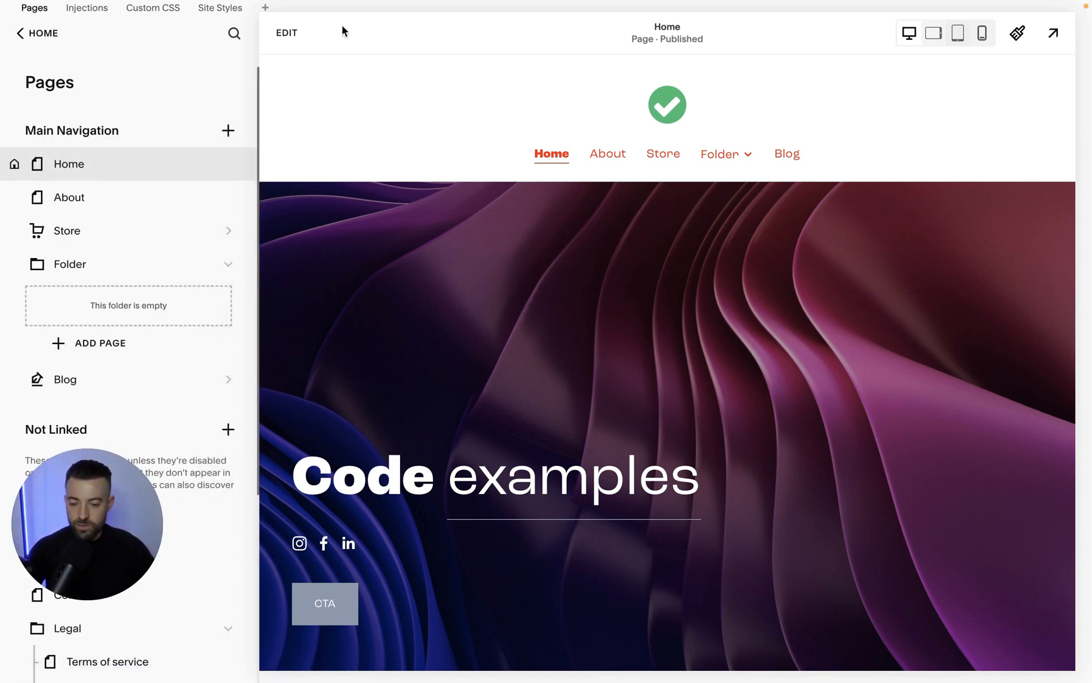
Step: Enter edit mode and show the hero section's background options with its purple wave image
left_click(286, 31)
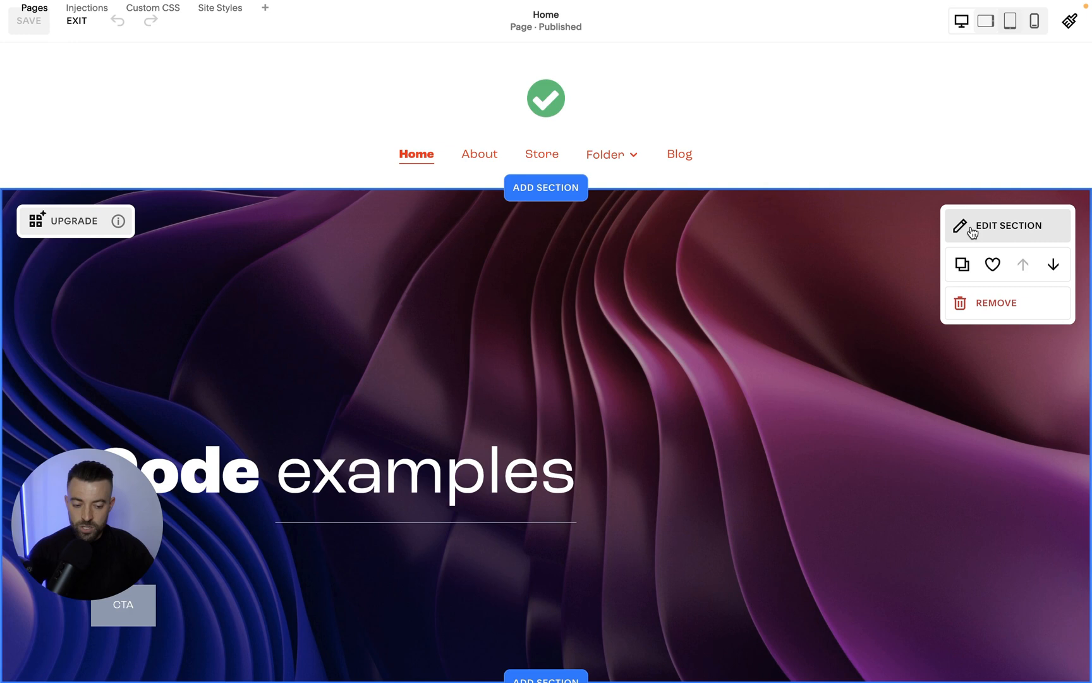
left_click(1005, 225)
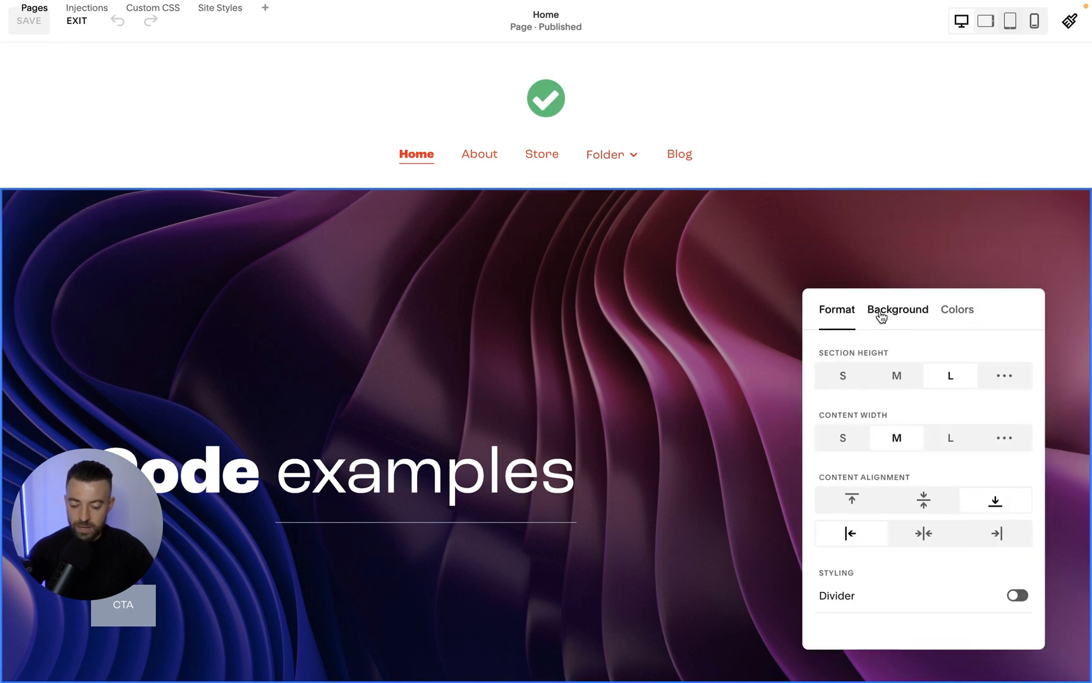
left_click(897, 310)
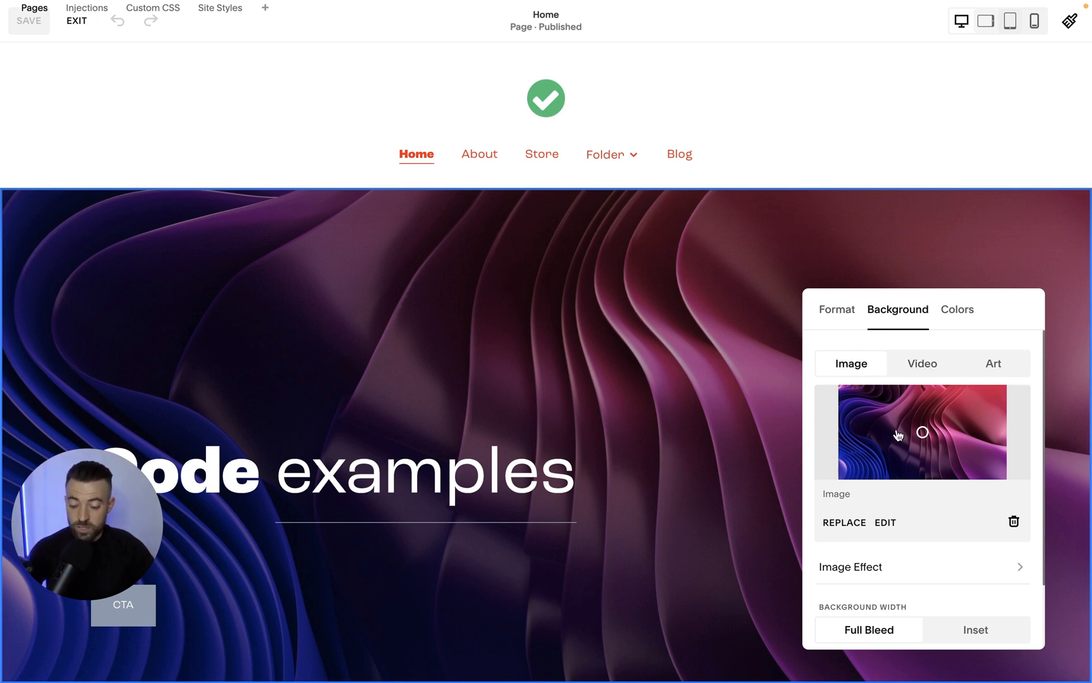
mouse_move(977, 479)
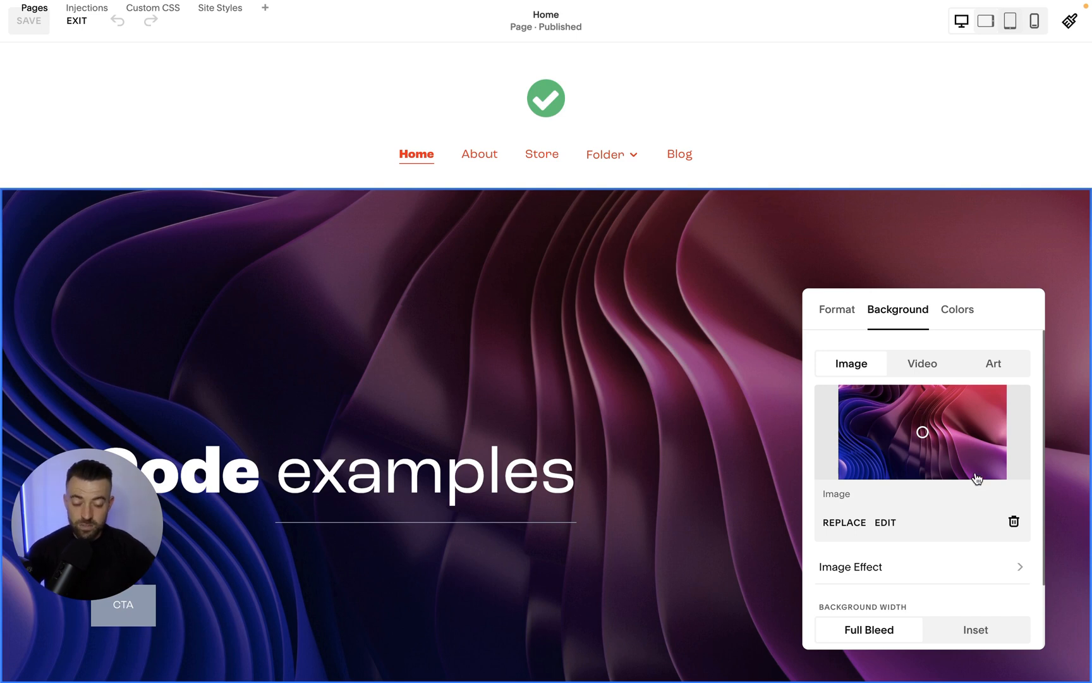
Step: Delete the current background image and browse the free stock image collection instead of uploading a file
left_click(1013, 521)
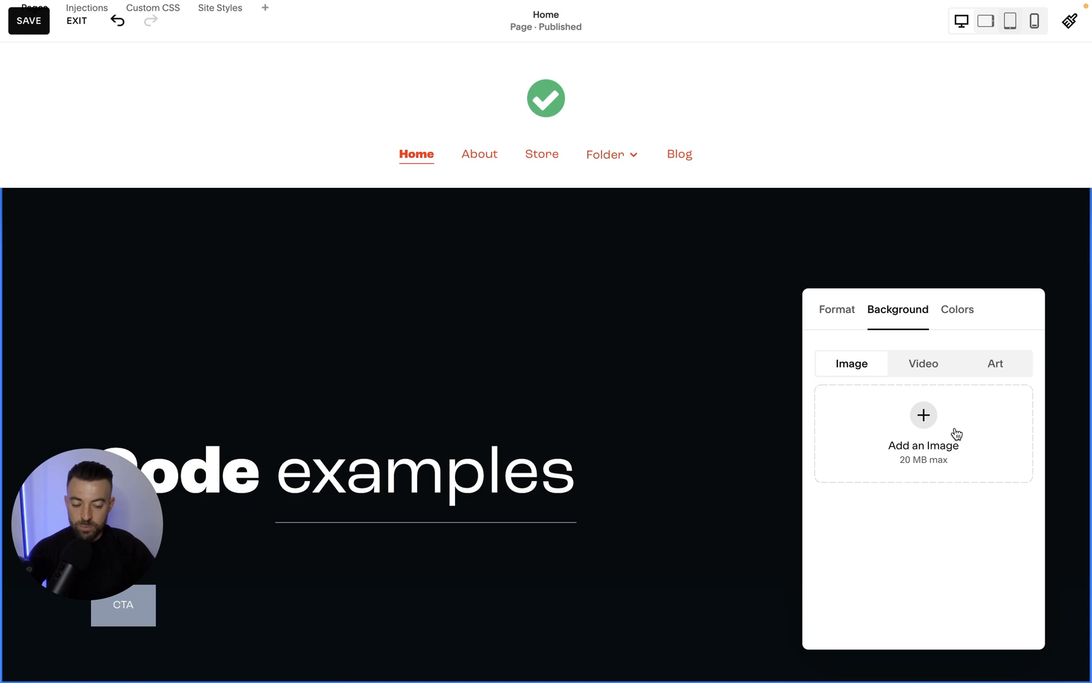
left_click(925, 432)
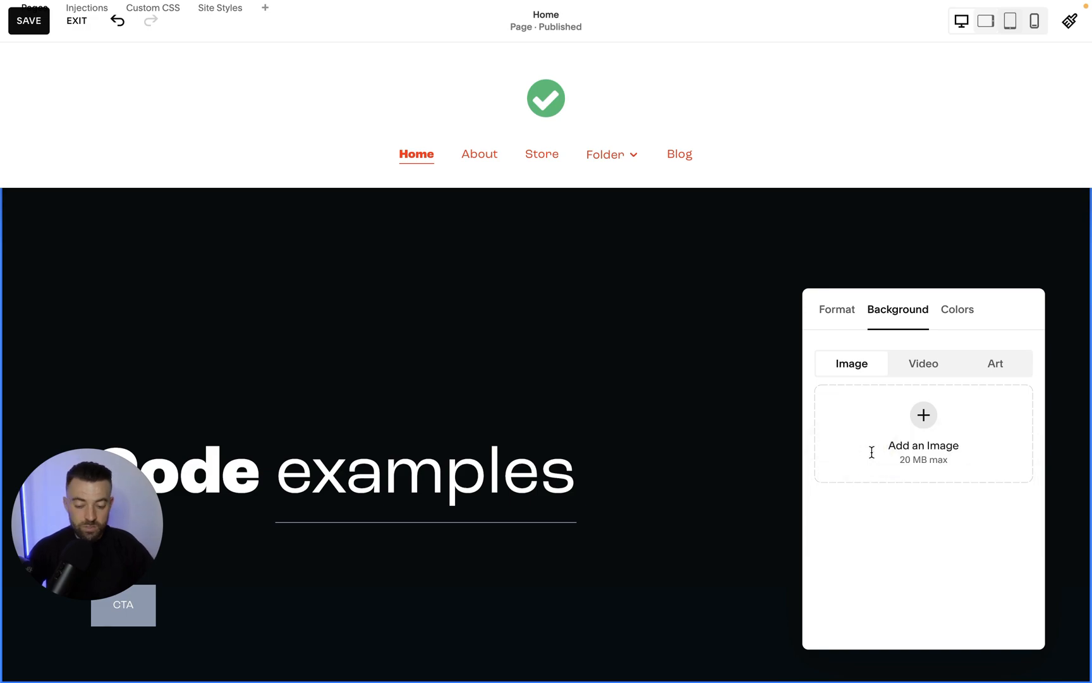
left_click(923, 433)
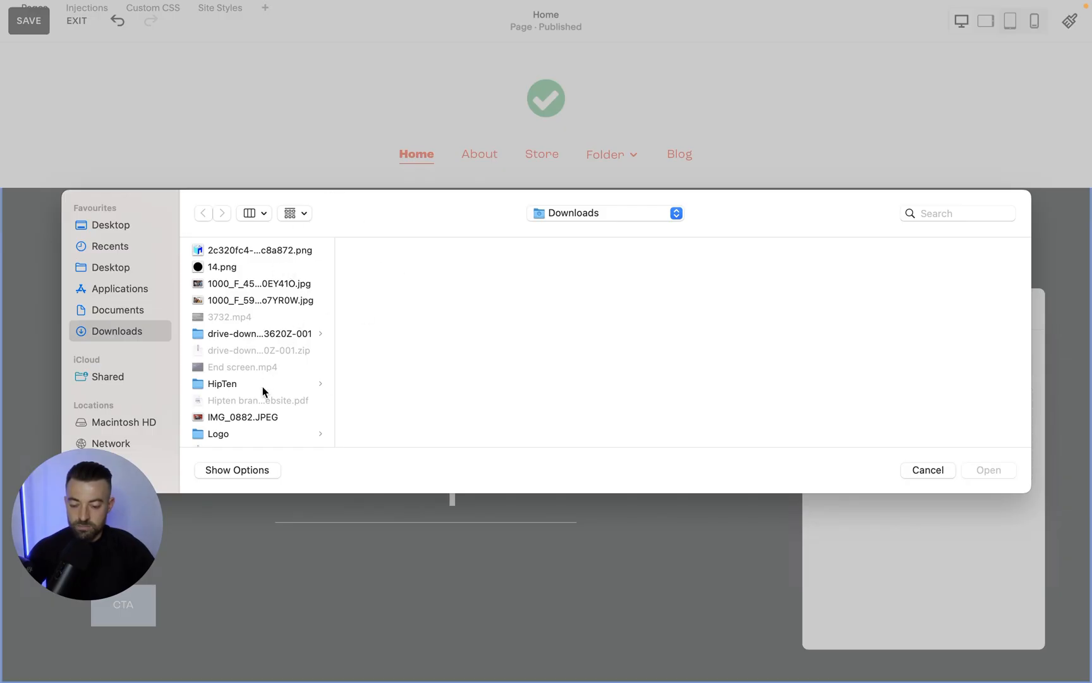
left_click(927, 469)
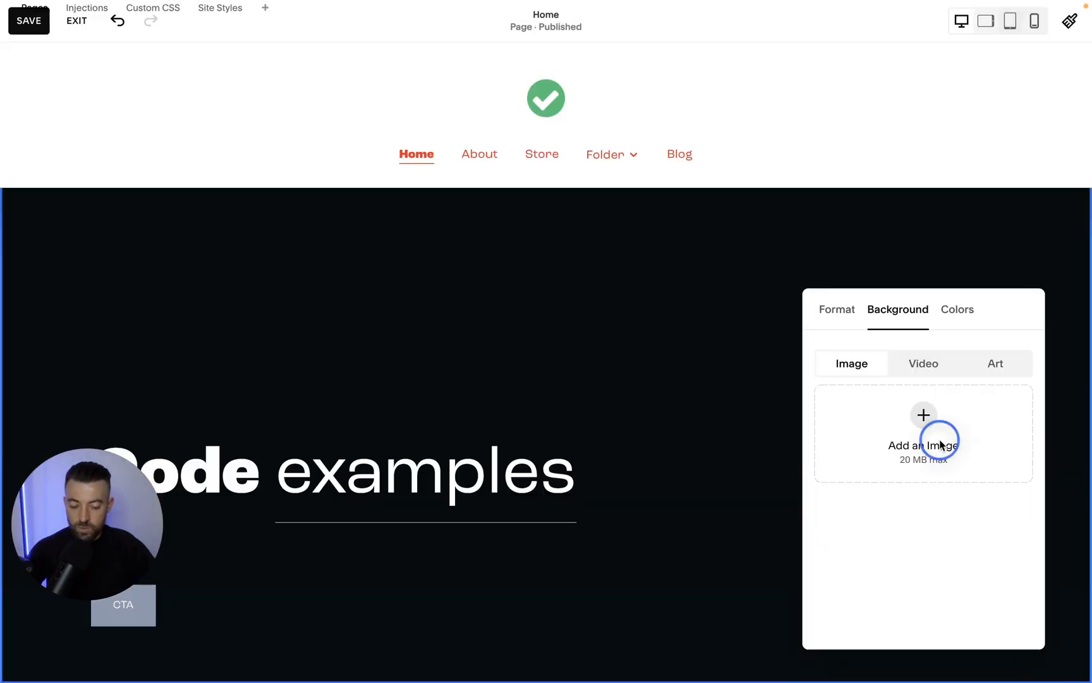
left_click(924, 415)
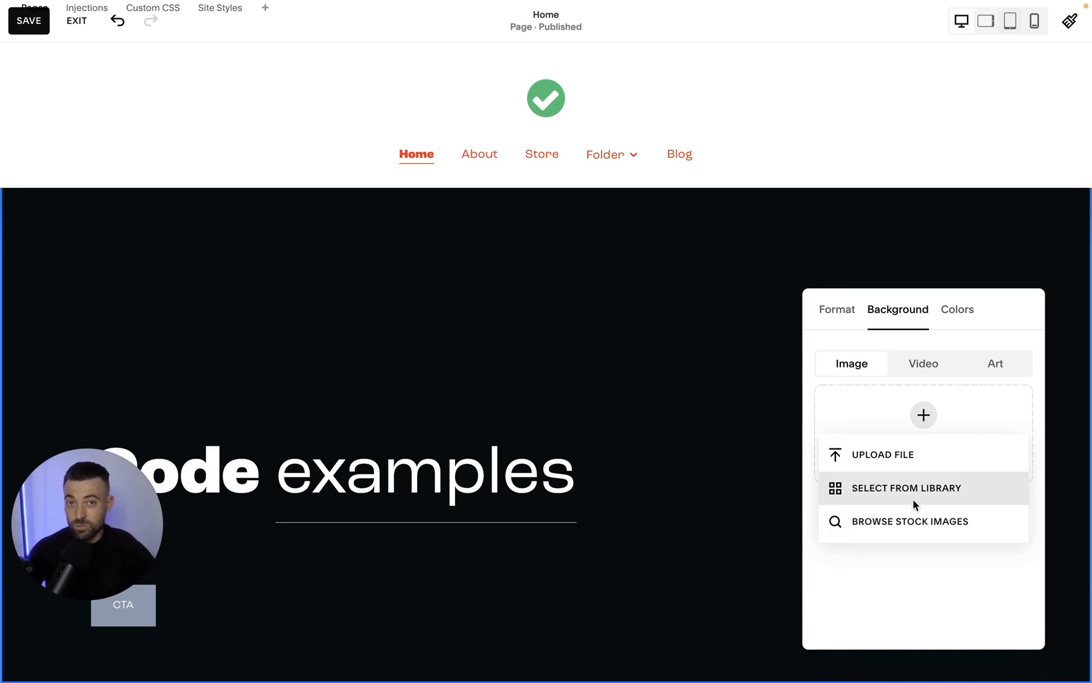
left_click(910, 521)
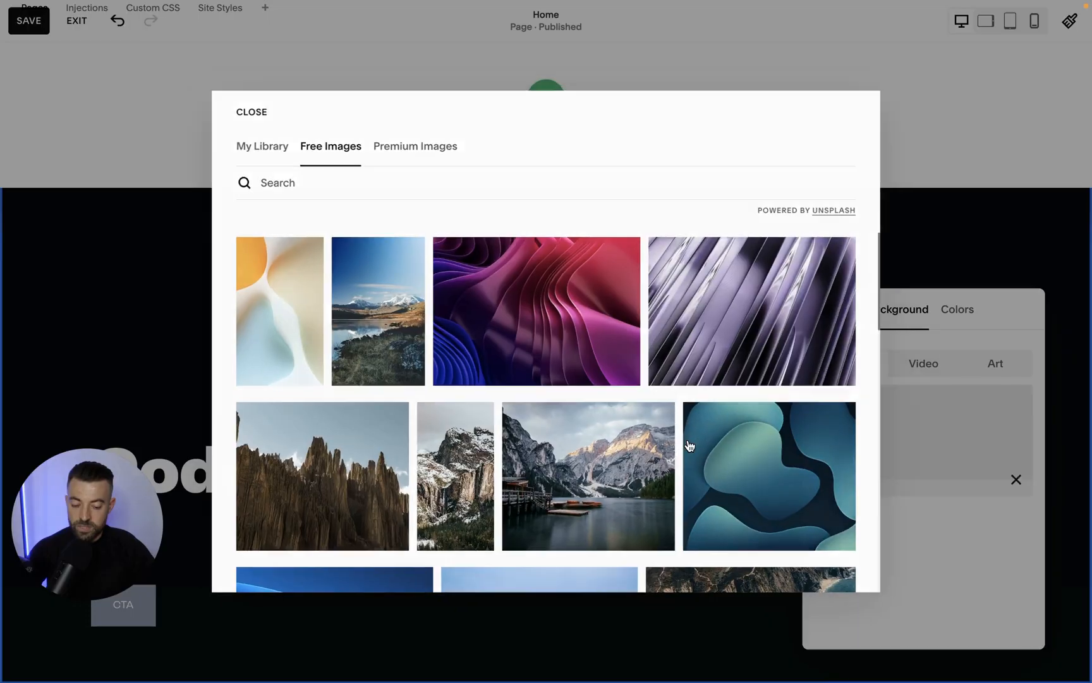
Step: Make the purple abstract wave stock image the hero background and apply an image effect
left_click(536, 311)
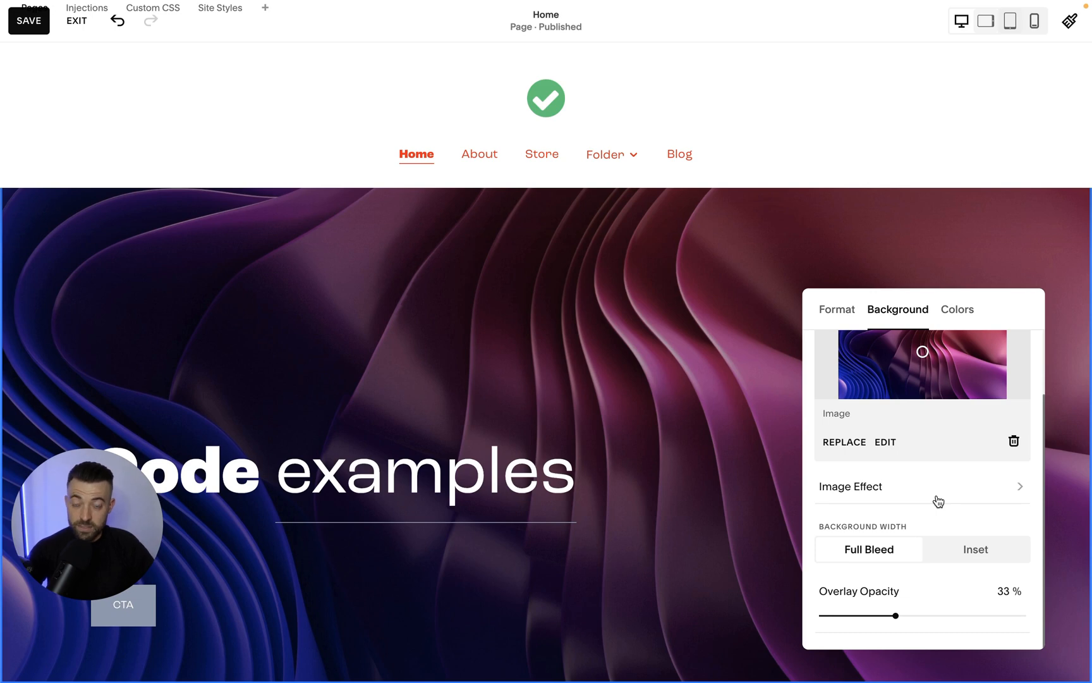
left_click(849, 487)
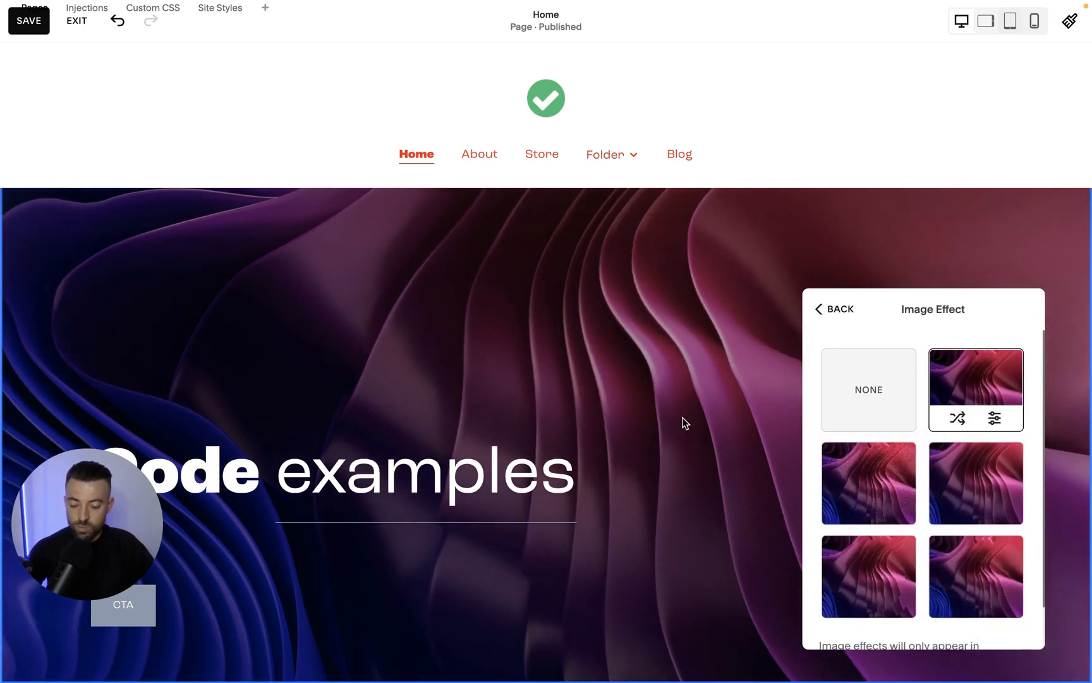
left_click(975, 483)
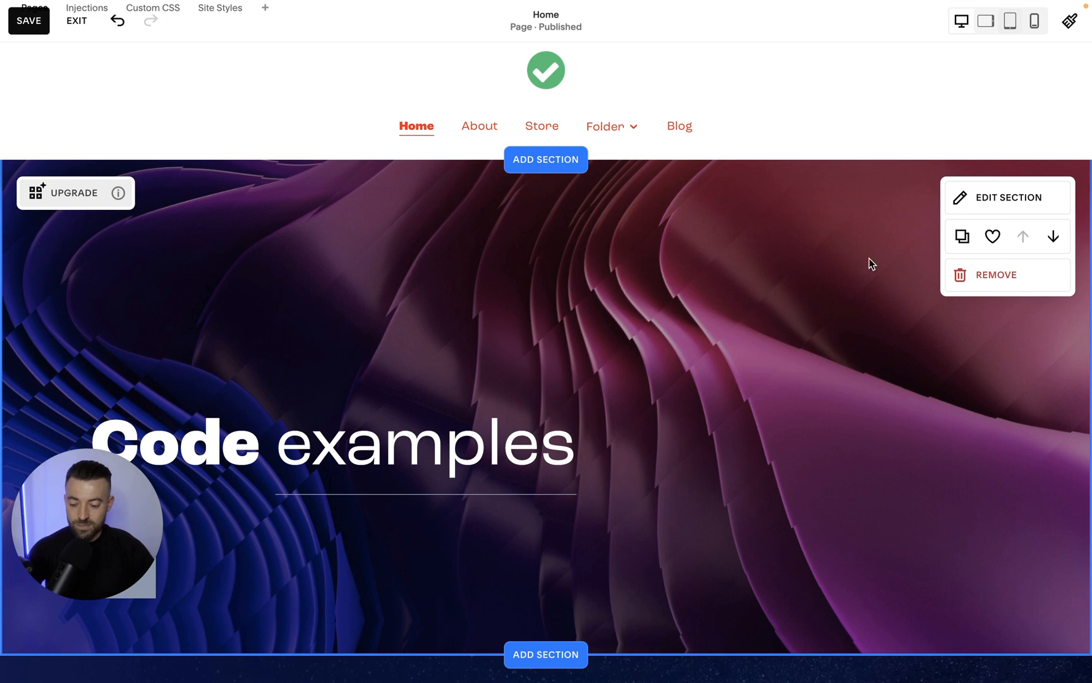
Step: Revisit the image effect settings and randomize the effect's pattern
left_click(1006, 197)
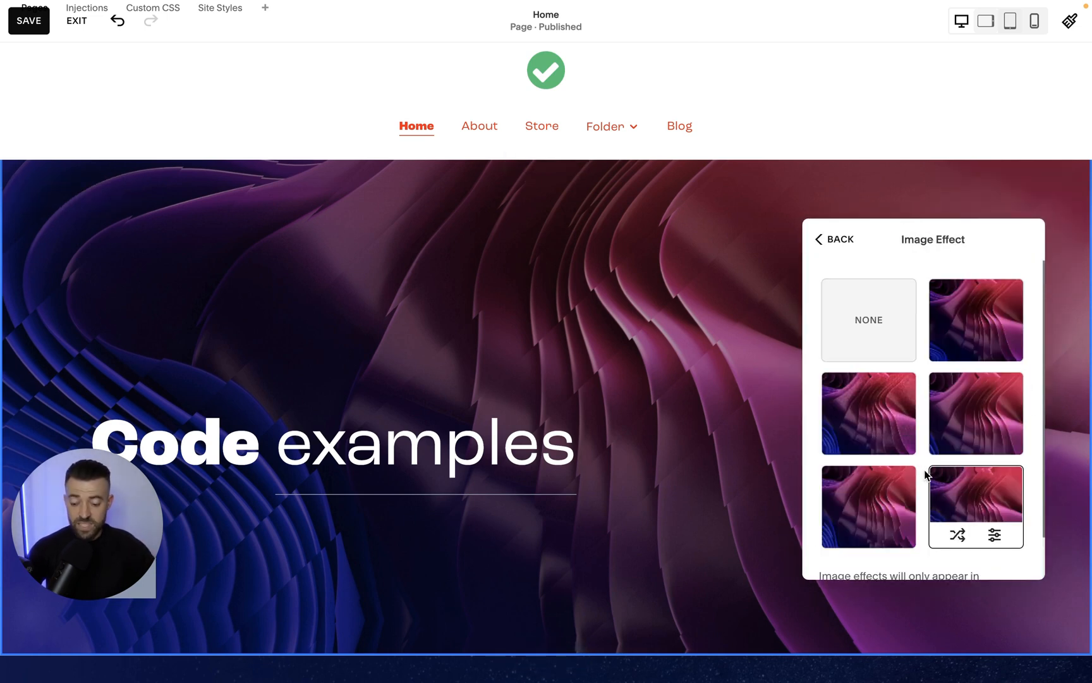
left_click(994, 535)
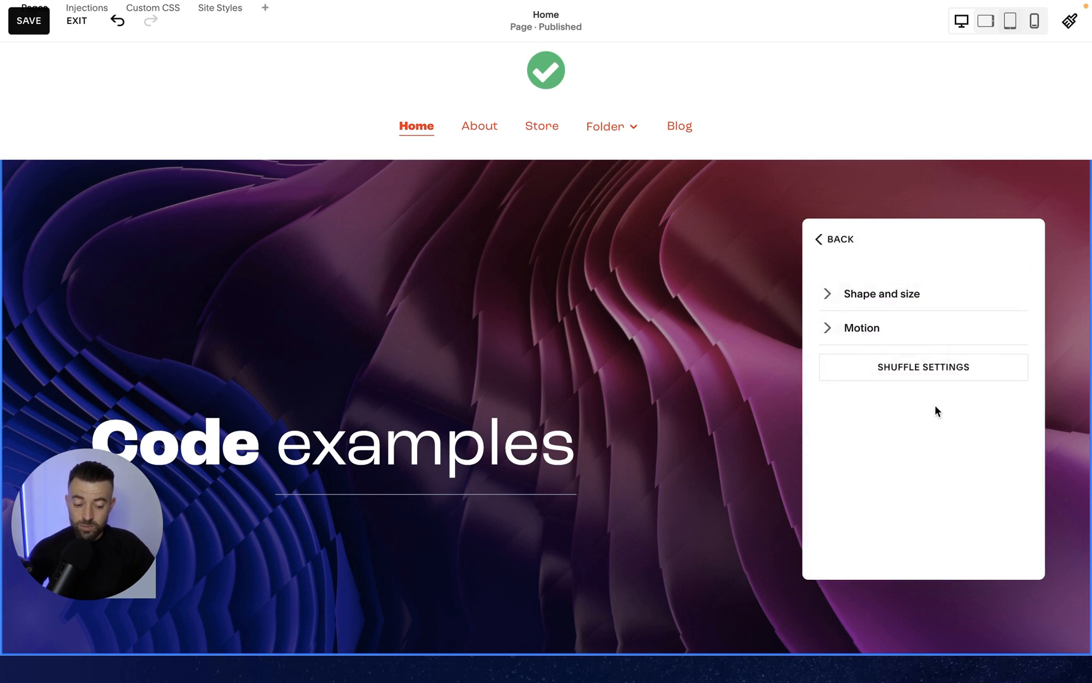
left_click(885, 293)
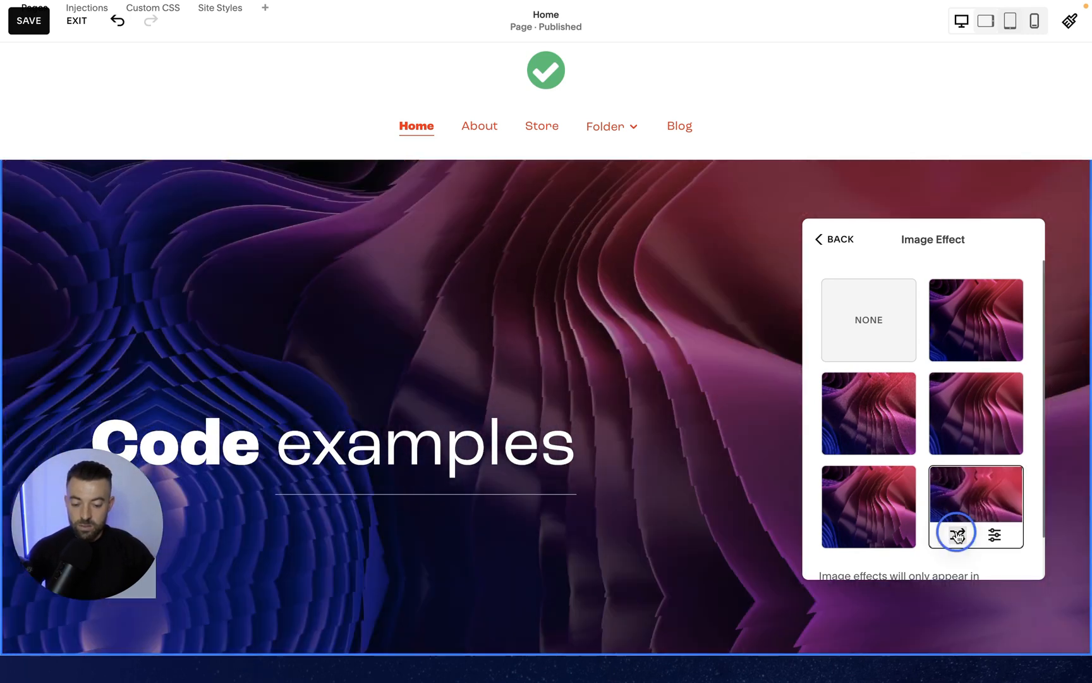
left_click(956, 535)
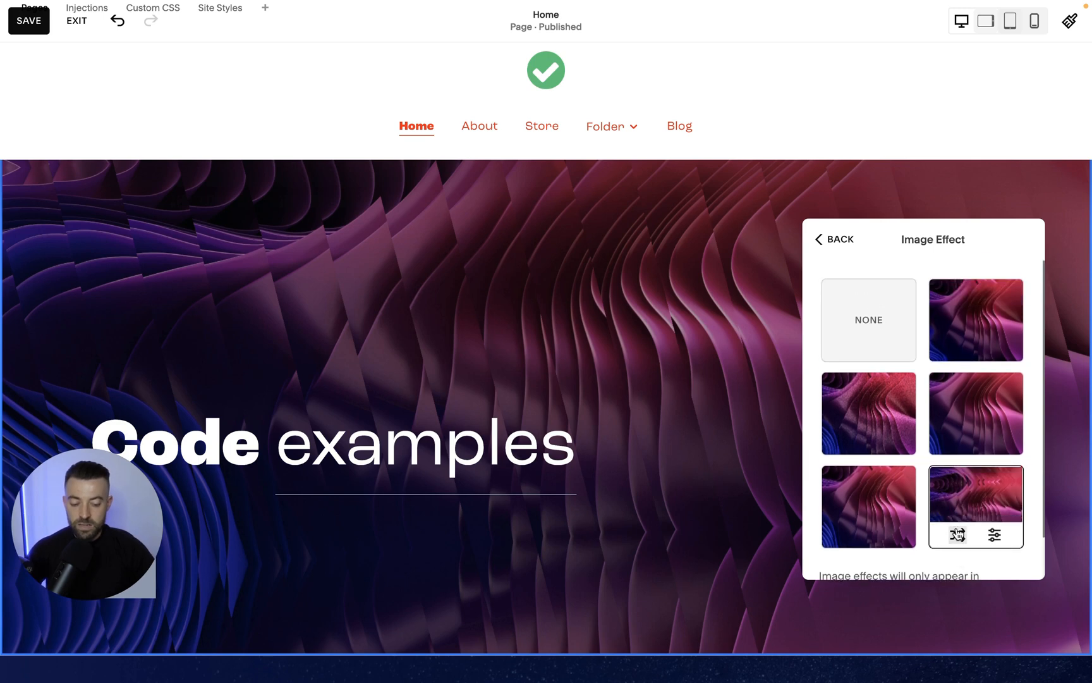
Step: Switch the background width to Inset, then back to Full Bleed
left_click(834, 239)
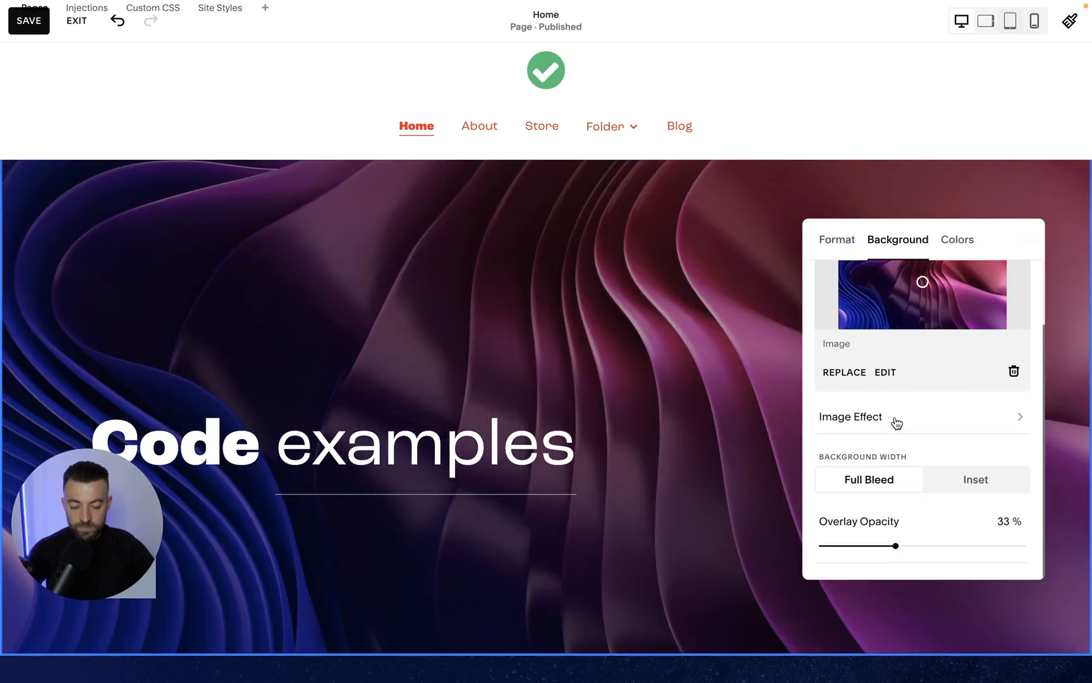
left_click(975, 479)
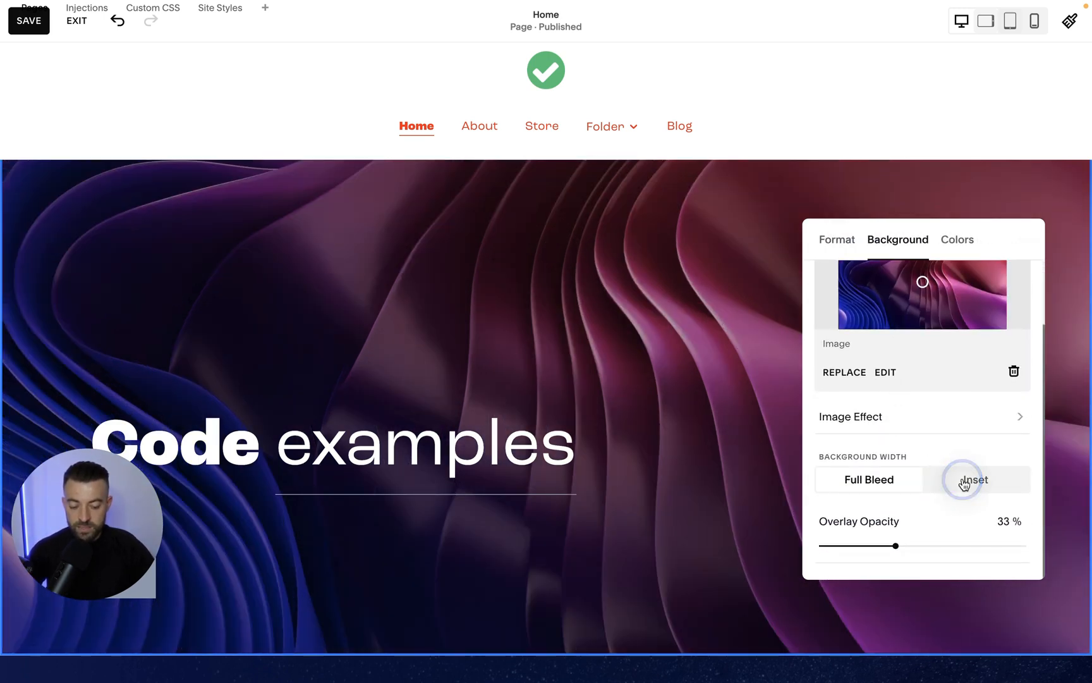
left_click(975, 479)
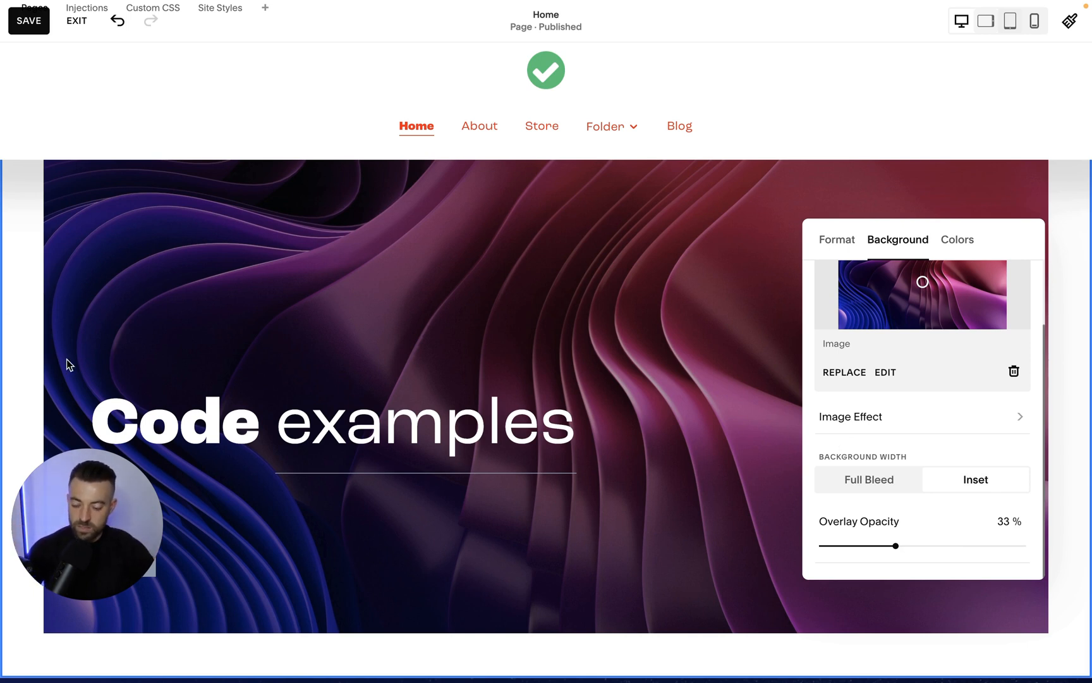
left_click(868, 479)
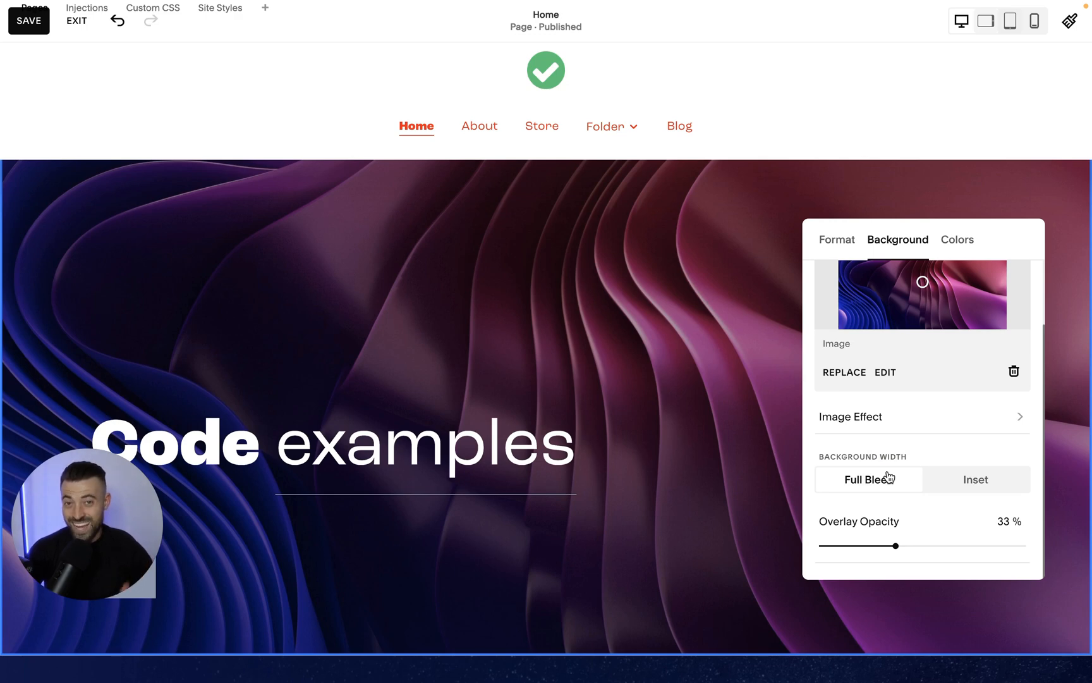
Step: Try overlay opacities between 25% and 90%, settle on 30%, and save the homepage
left_click_drag(897, 545, 917, 545)
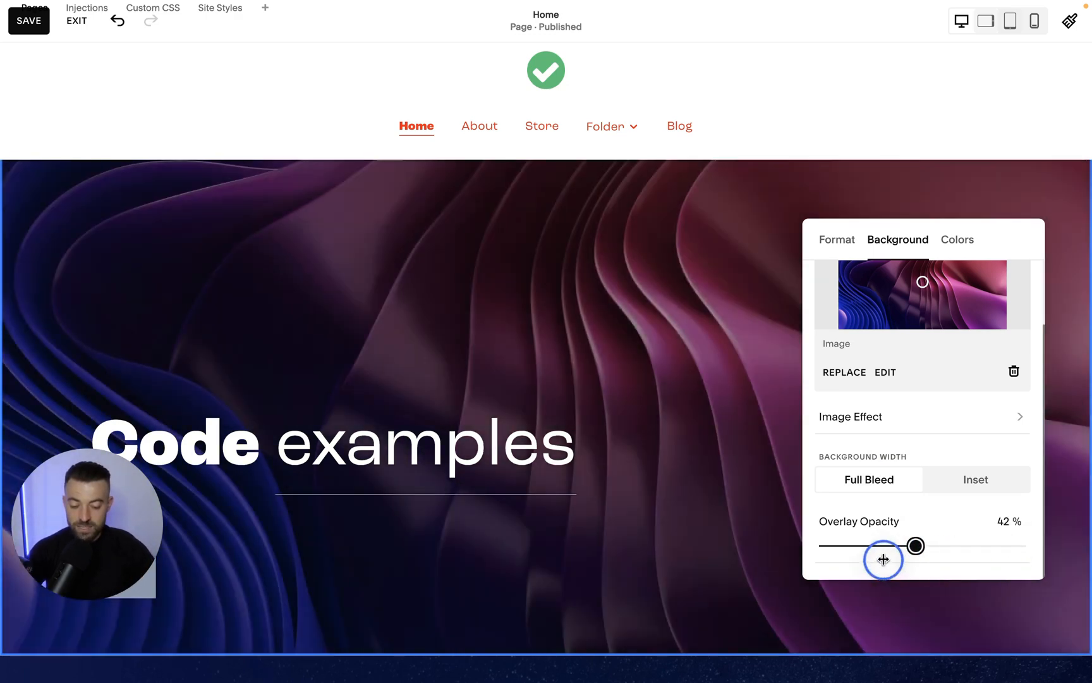
left_click_drag(917, 545, 1022, 544)
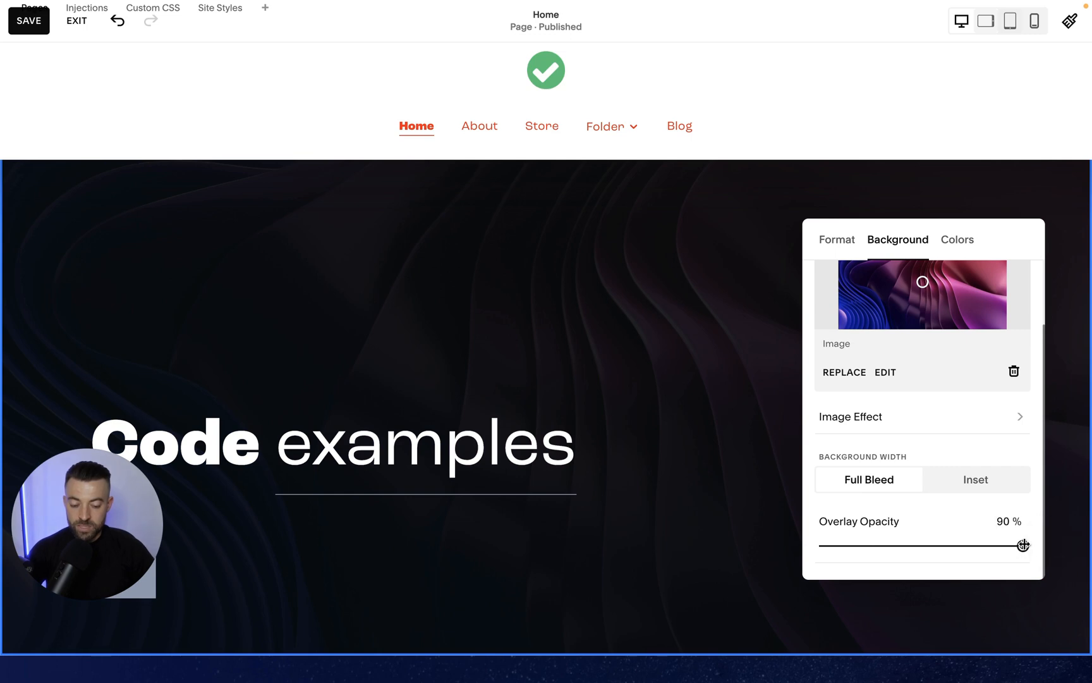
left_click_drag(1021, 545, 854, 550)
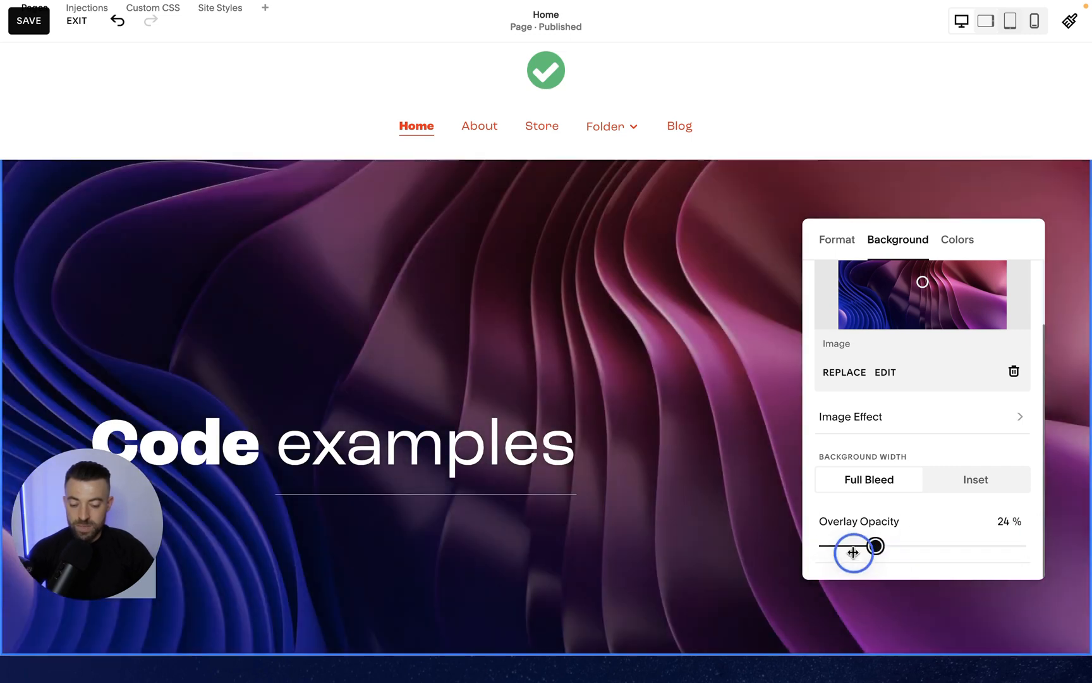
left_click_drag(876, 546, 1023, 546)
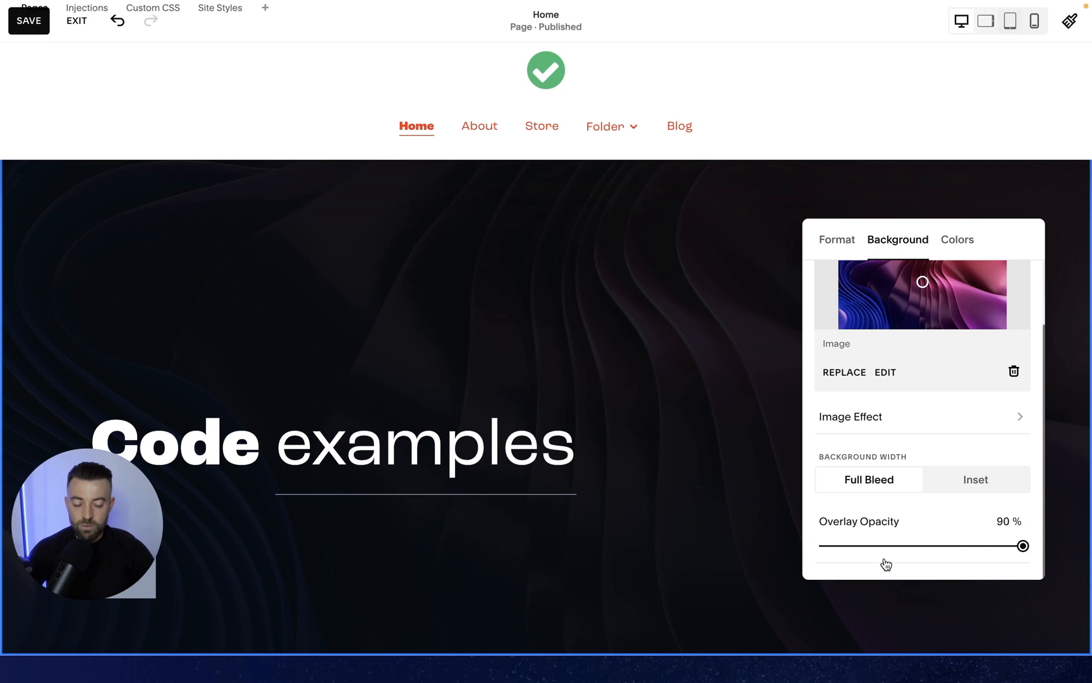
left_click_drag(1023, 545, 903, 545)
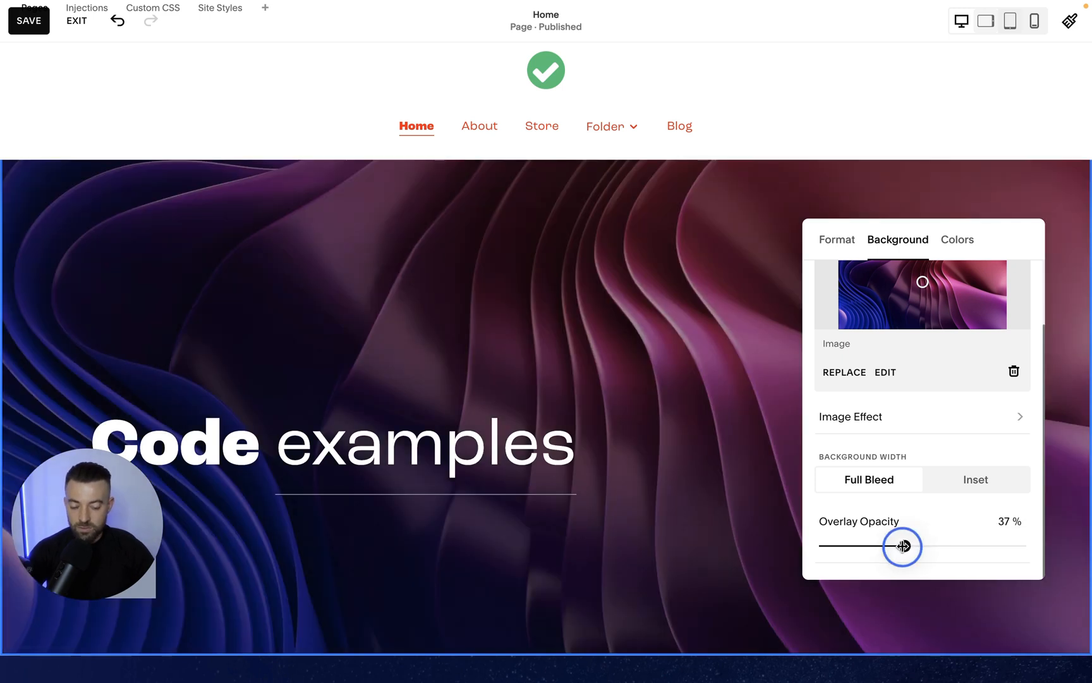
left_click_drag(900, 546, 885, 547)
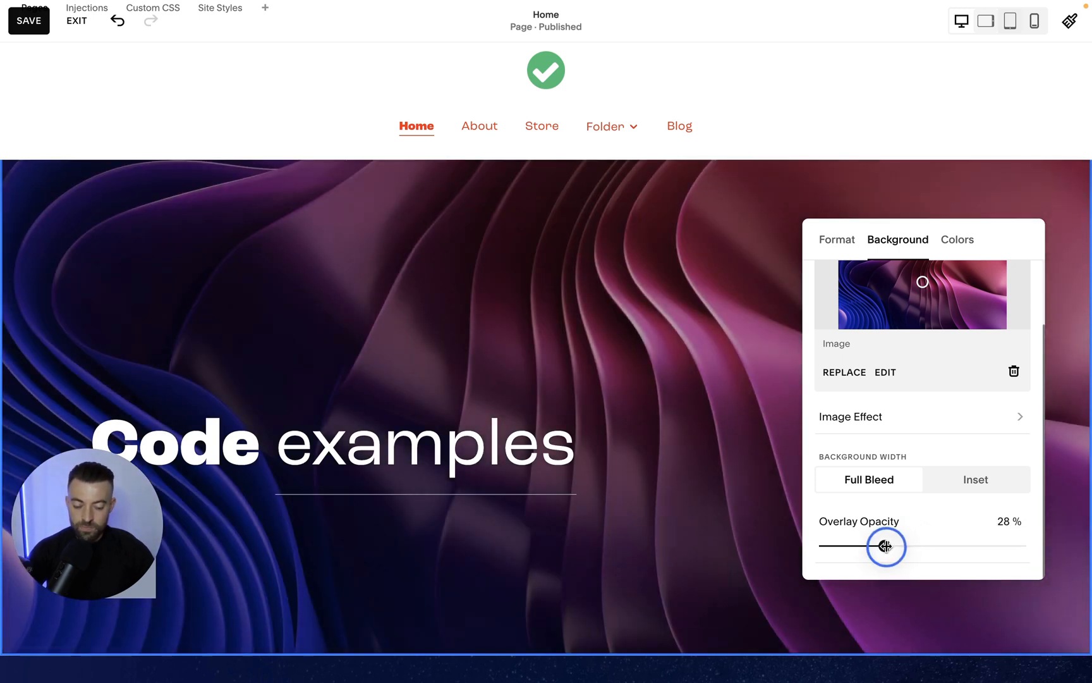
left_click_drag(885, 545, 889, 545)
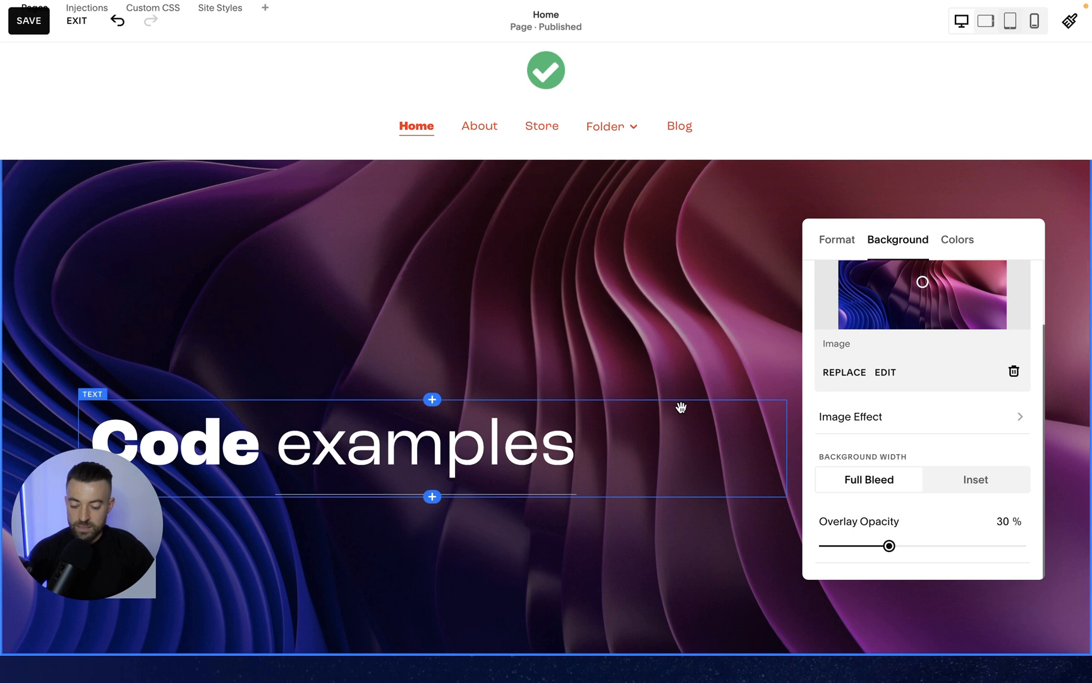
left_click(29, 19)
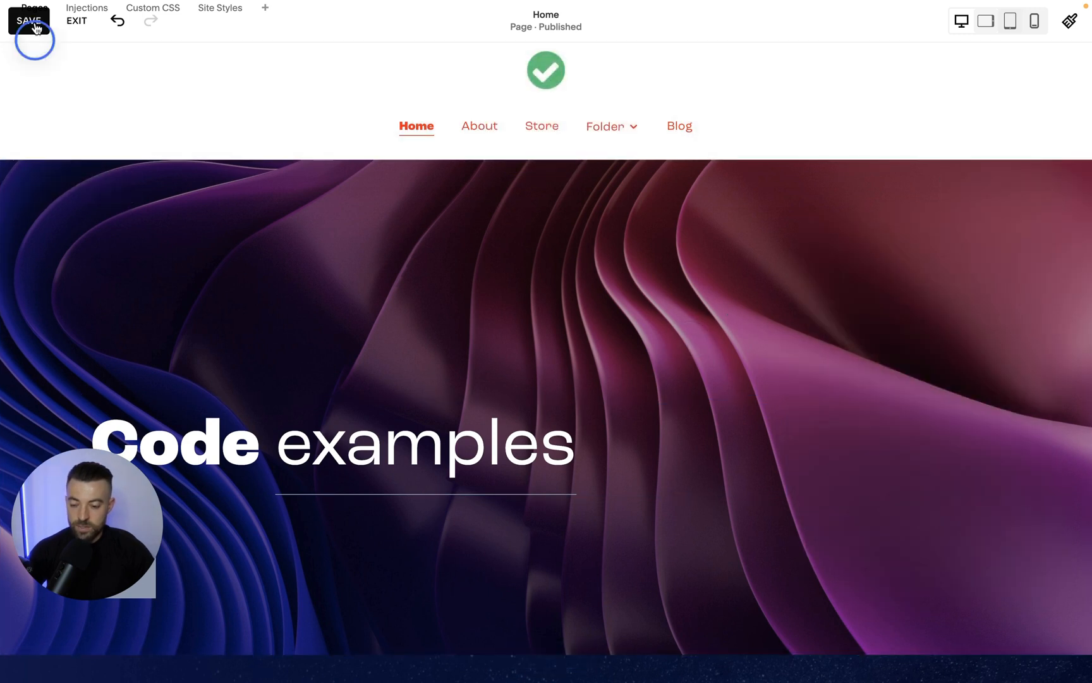